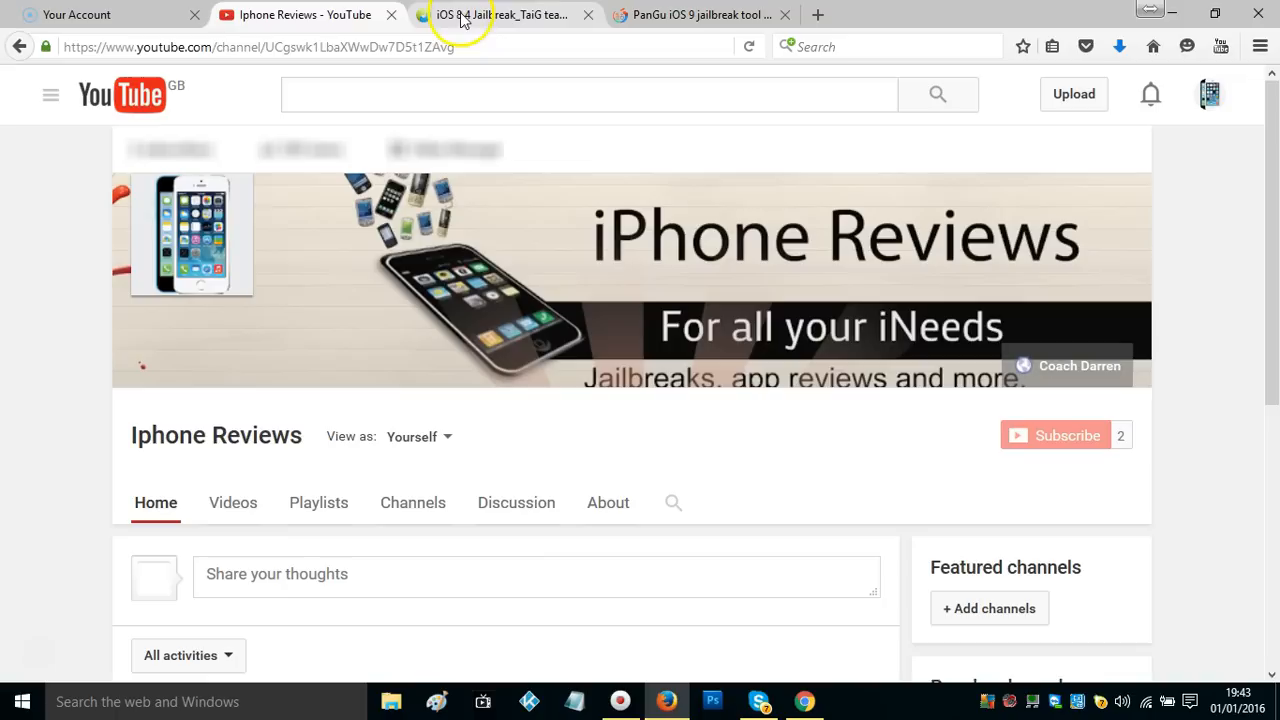
{"action": "mouse_move", "coordinate": [496, 14]}
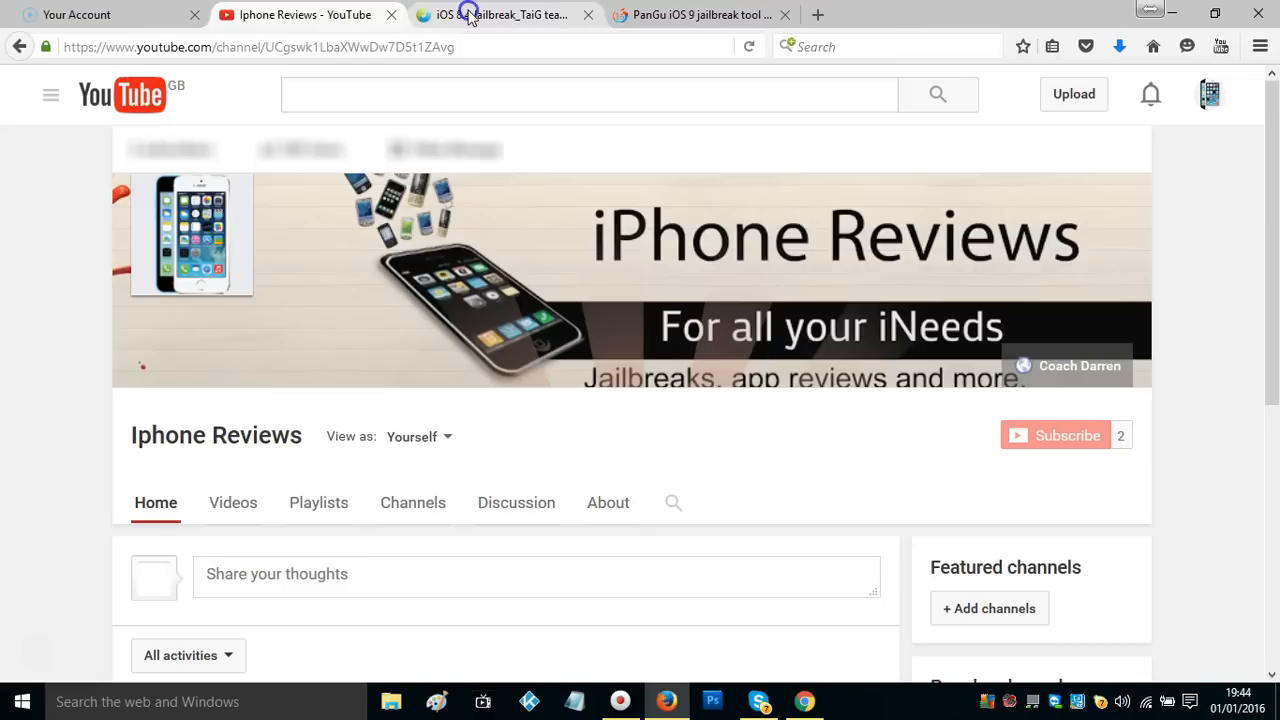
Switch to the TaiG jailbreak tab and scroll to the Windows and Mac tool downloads
{"action": "left_click", "coordinate": [500, 14]}
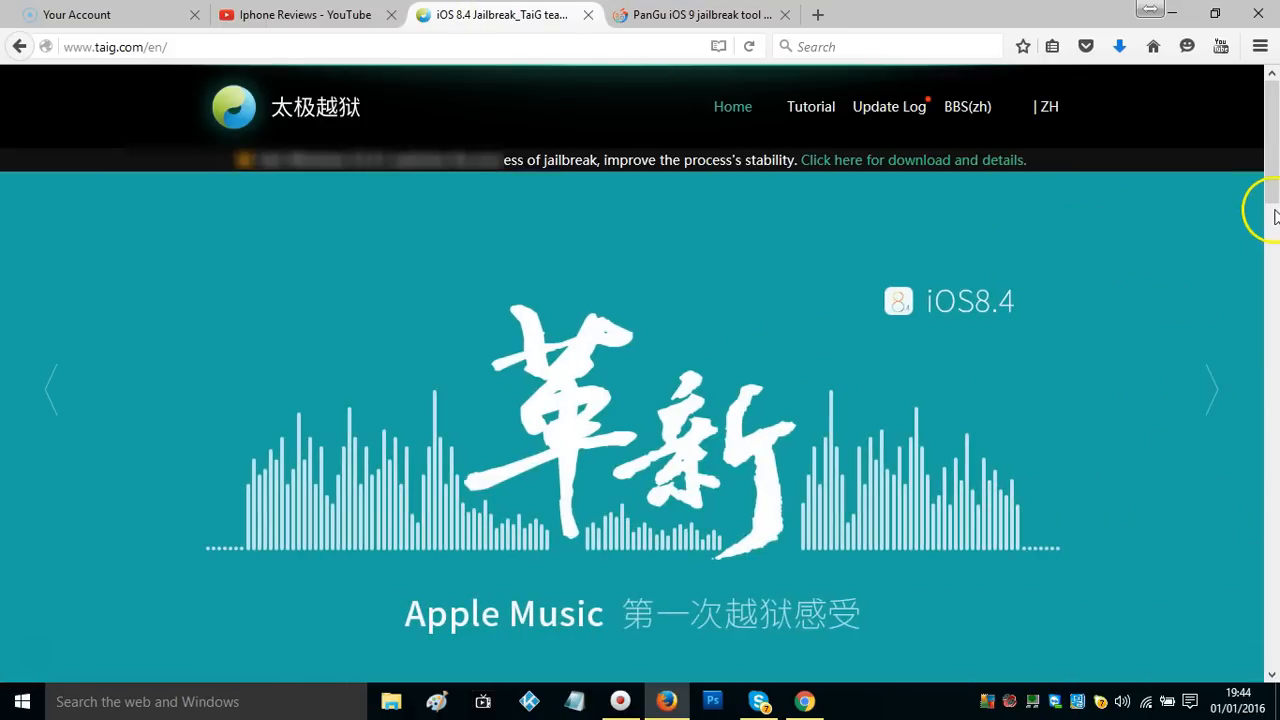
{"action": "scroll", "scroll_direction": "down", "scroll_amount": 3}
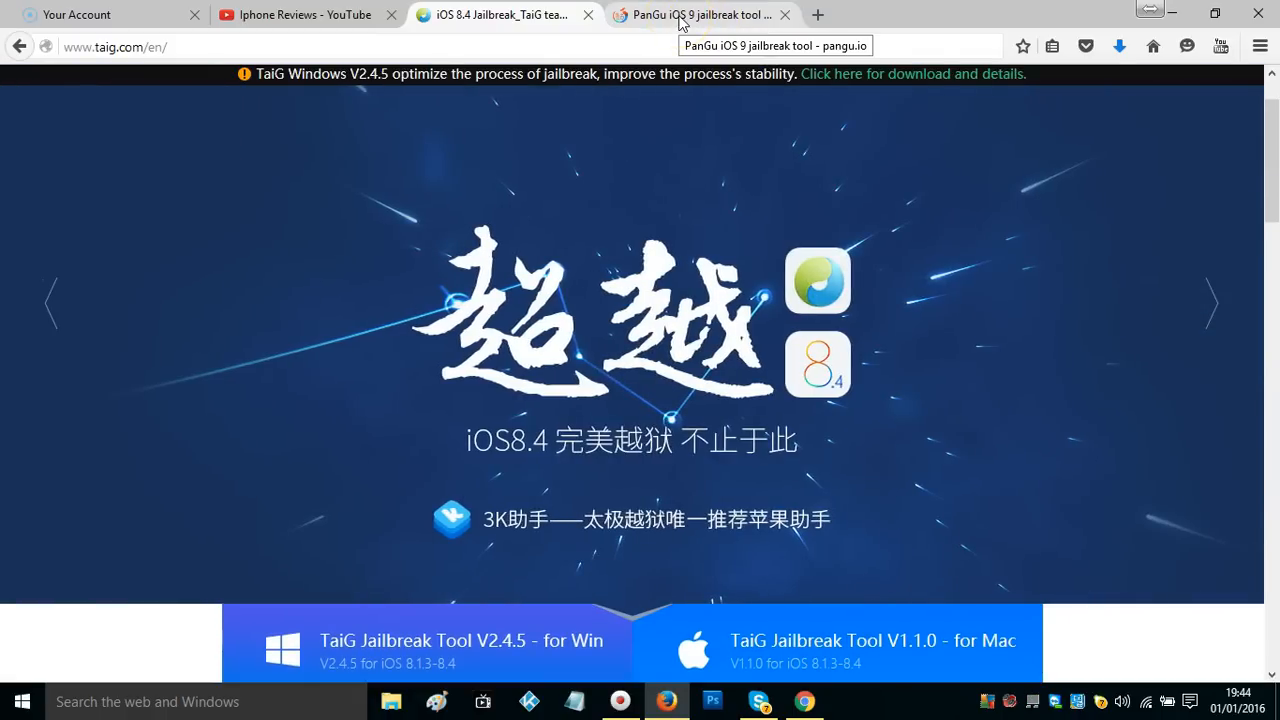
Switch to the Pangu iOS 9 jailbreak tab showing its Windows and Mac downloads
{"action": "left_click", "coordinate": [700, 14]}
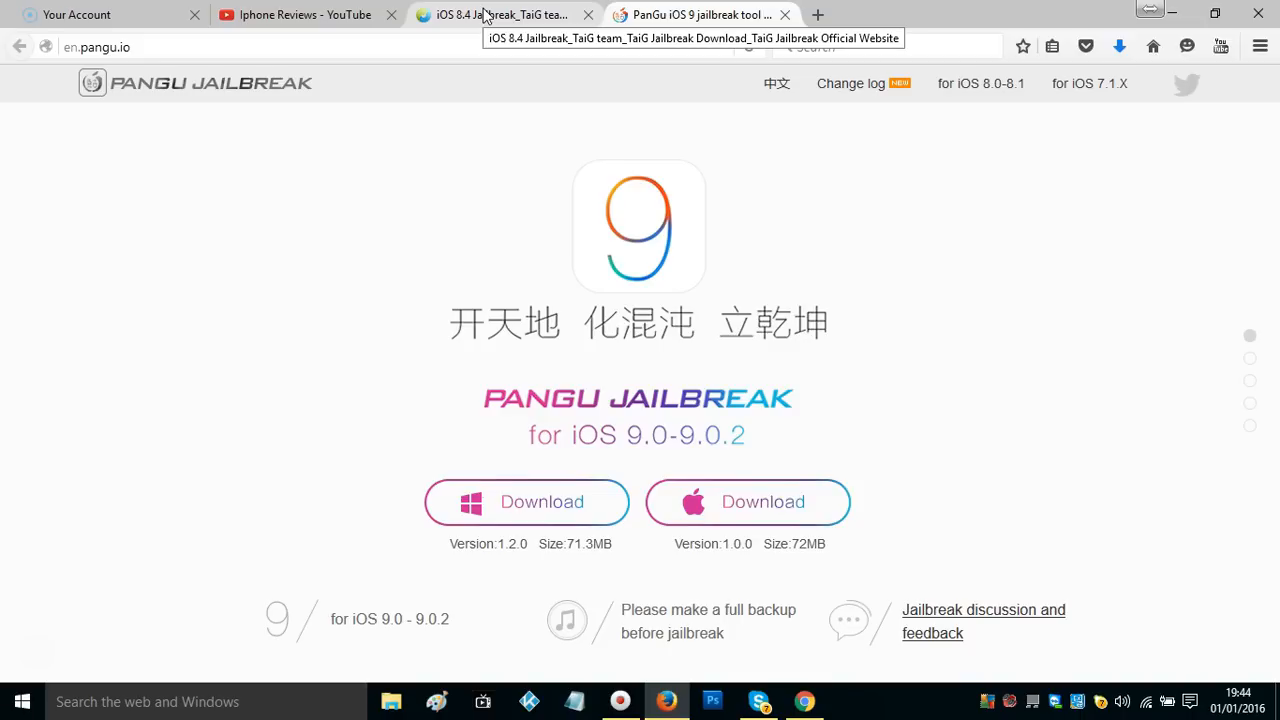
Switch back to the TaiG jailbreak tab at taig.com
{"action": "left_click", "coordinate": [490, 14]}
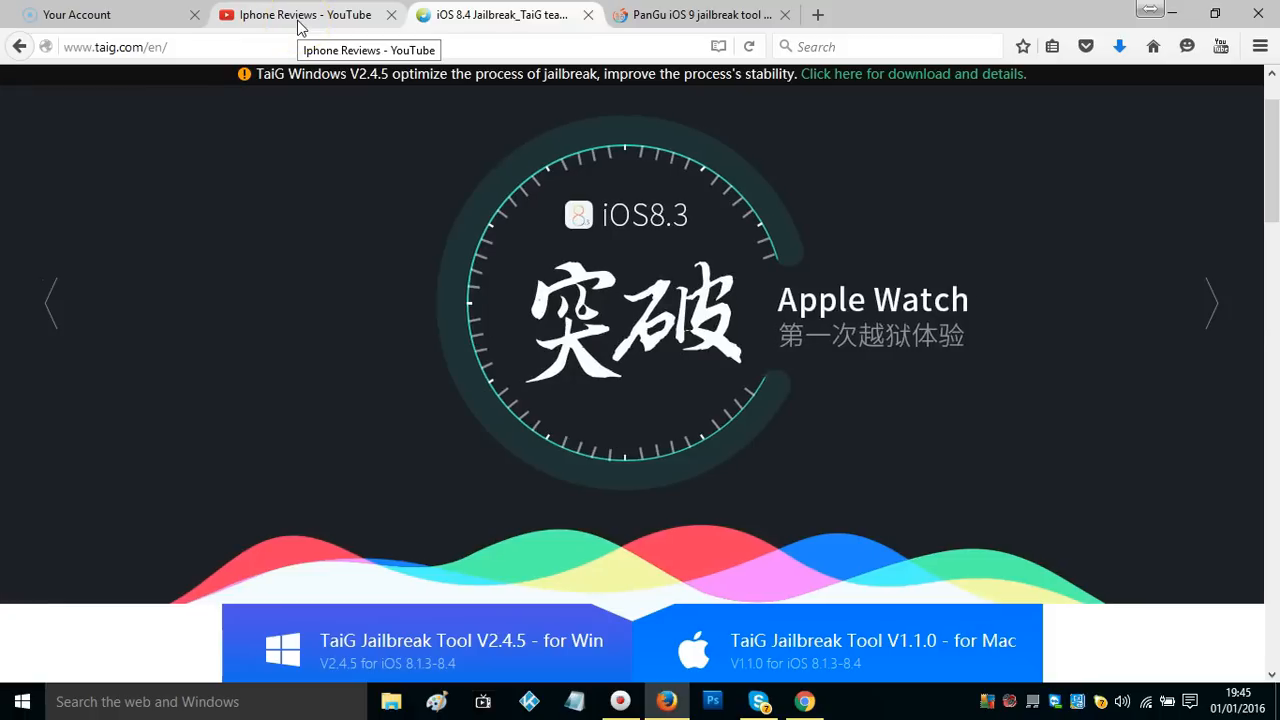
{"action": "mouse_move", "coordinate": [310, 16]}
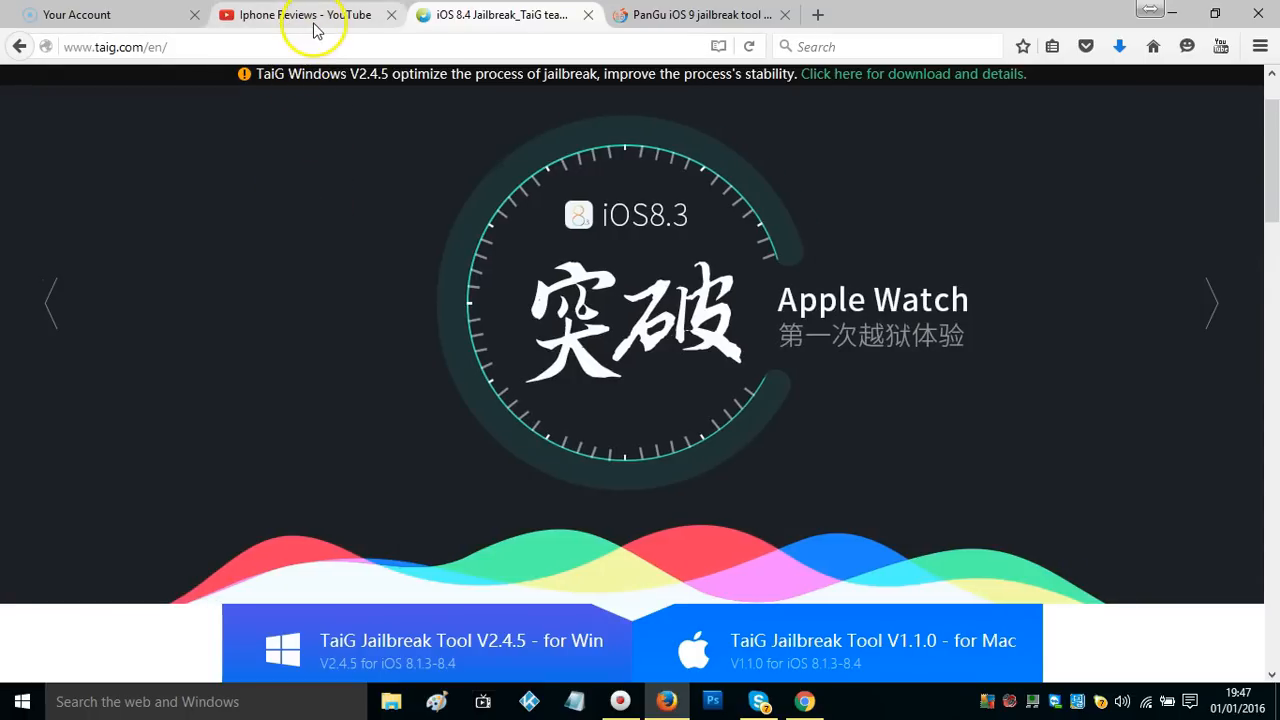
Switch to the 'Iphone Reviews - YouTube' tab showing the channel home page
{"action": "left_click", "coordinate": [300, 16]}
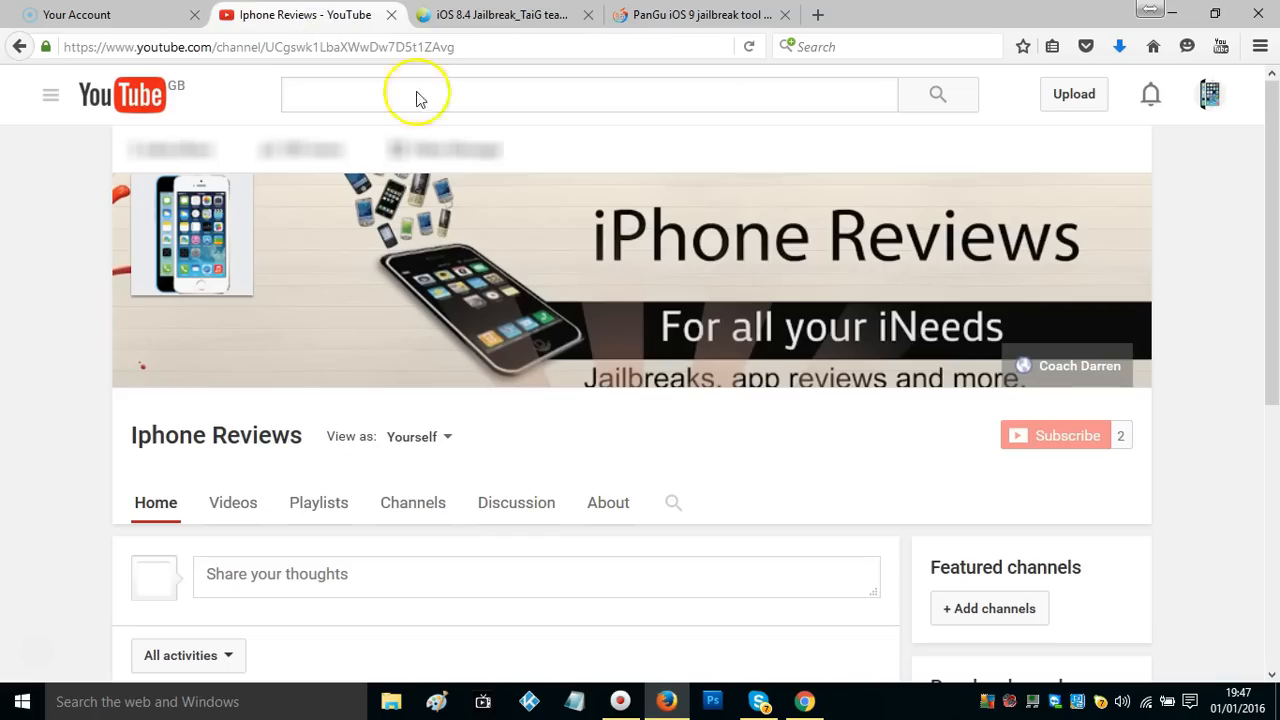
{"action": "mouse_move", "coordinate": [1056, 444]}
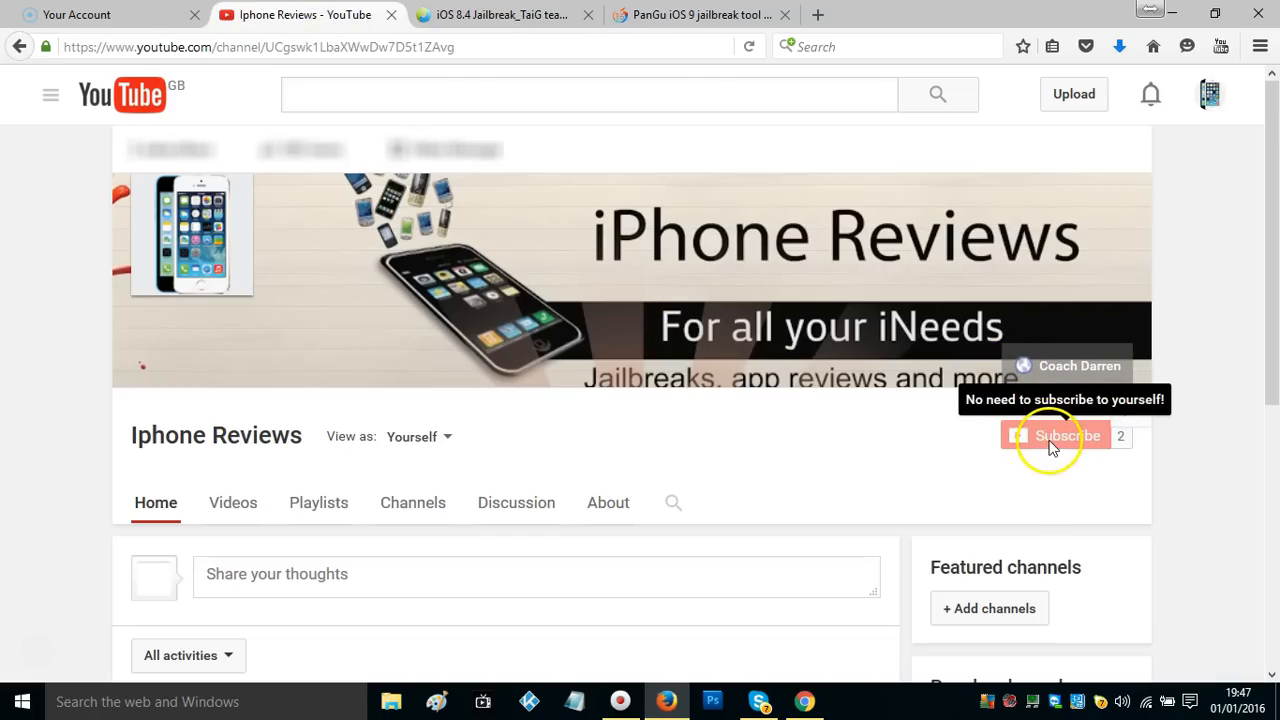
{"action": "mouse_move", "coordinate": [510, 486]}
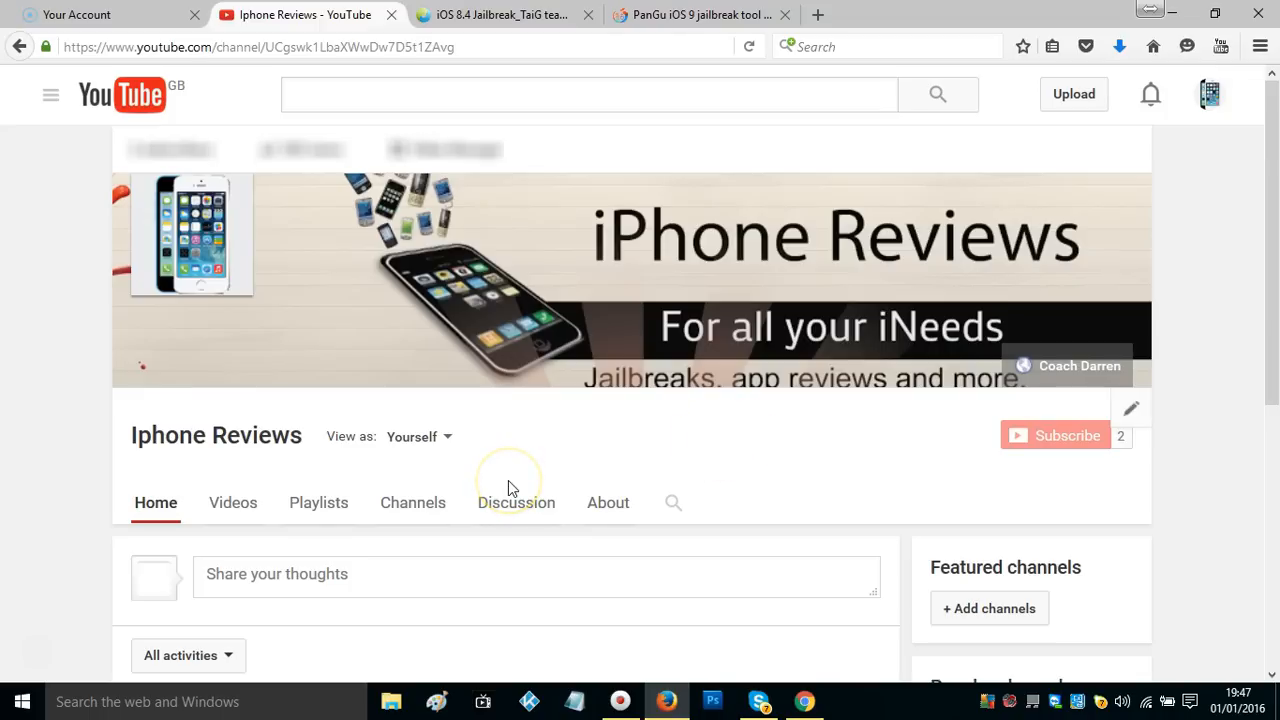
{"action": "mouse_move", "coordinate": [510, 488]}
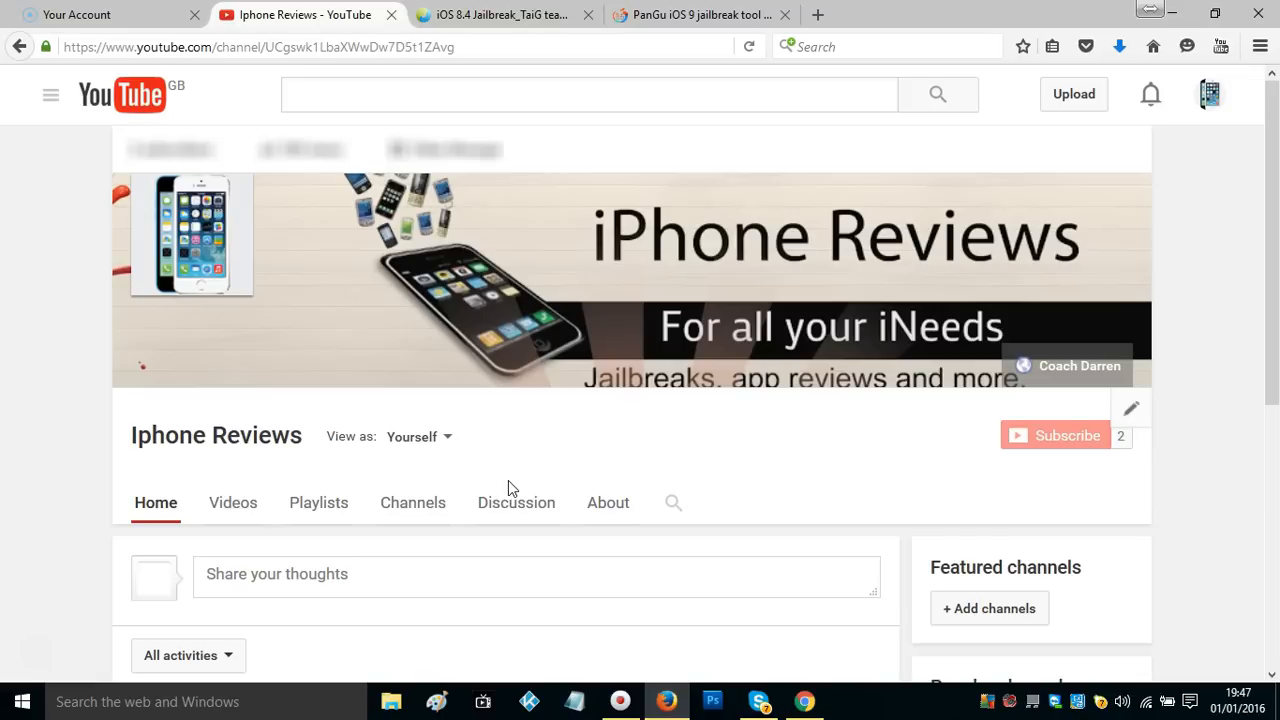
{"action": "mouse_move", "coordinate": [36, 656]}
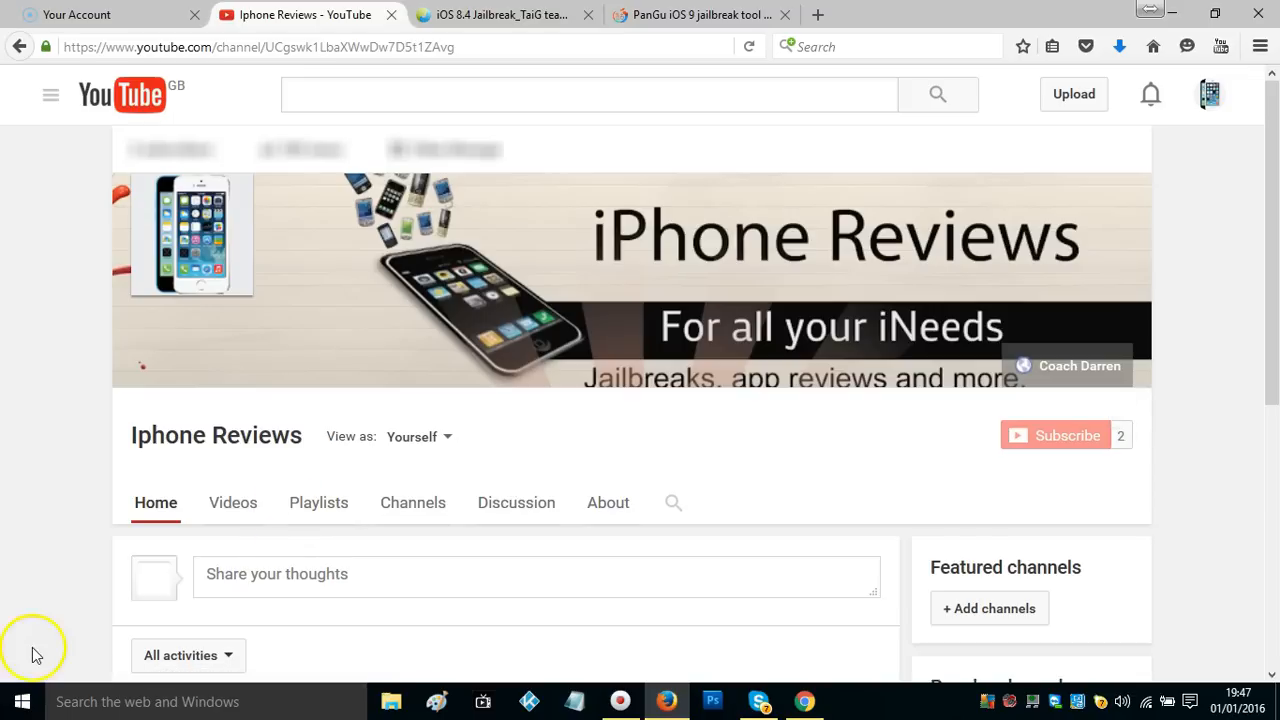